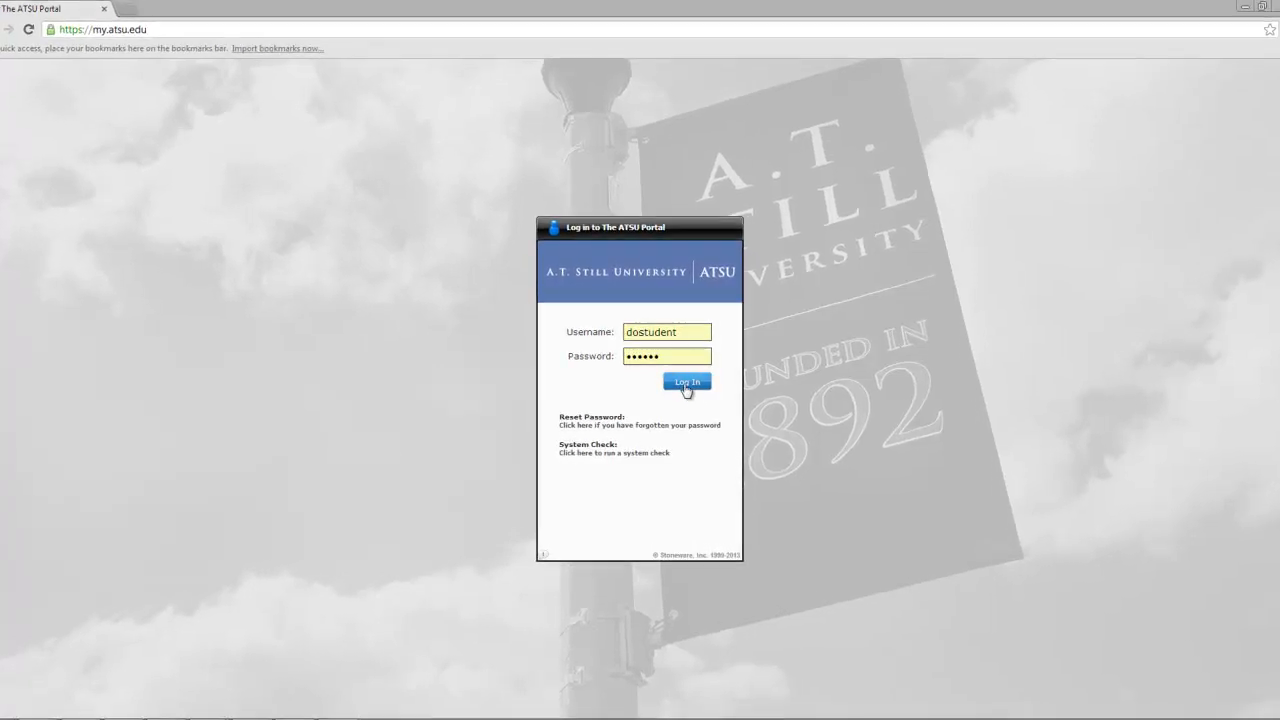
- Log in to the ATSU Portal with the username and password
click(686, 382)
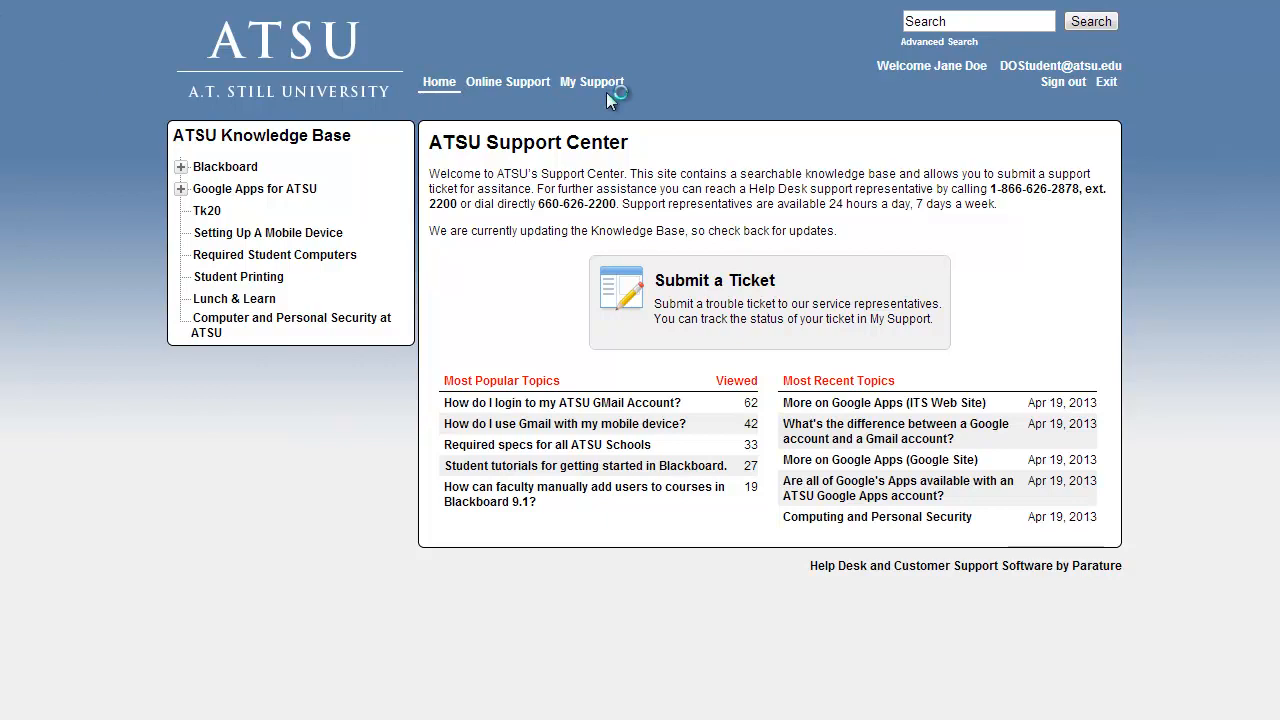
click(592, 81)
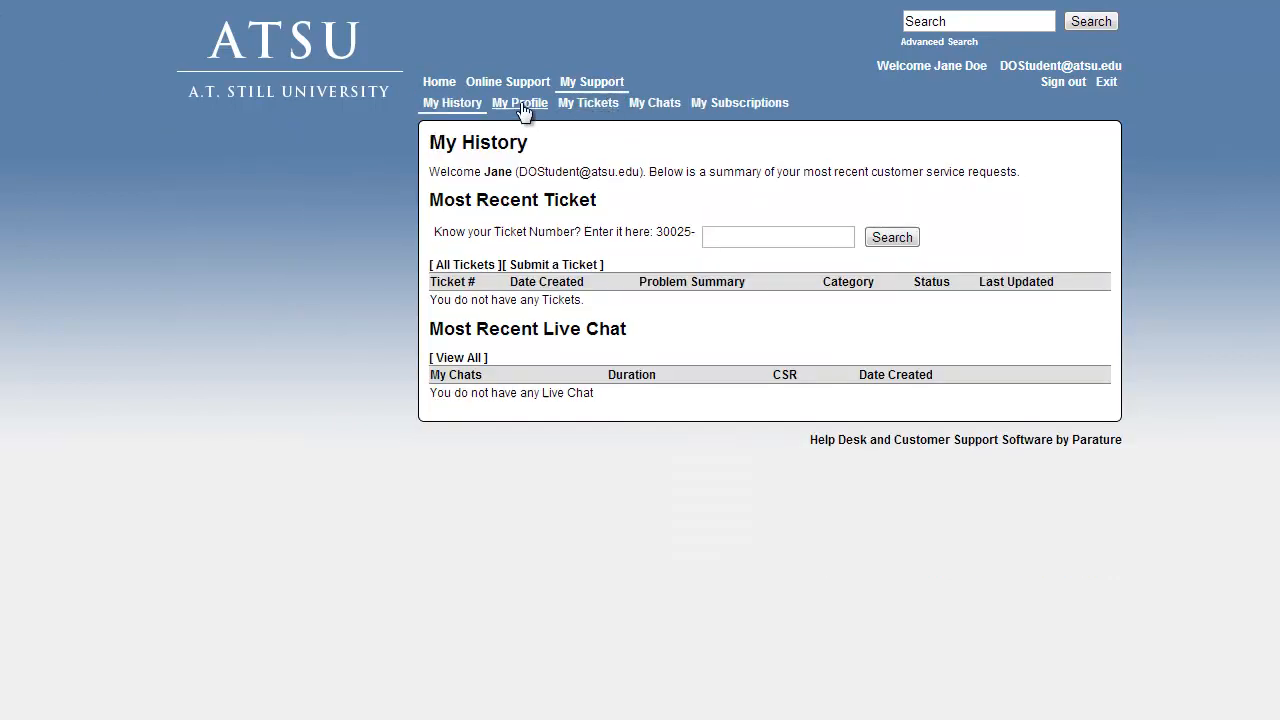
click(520, 103)
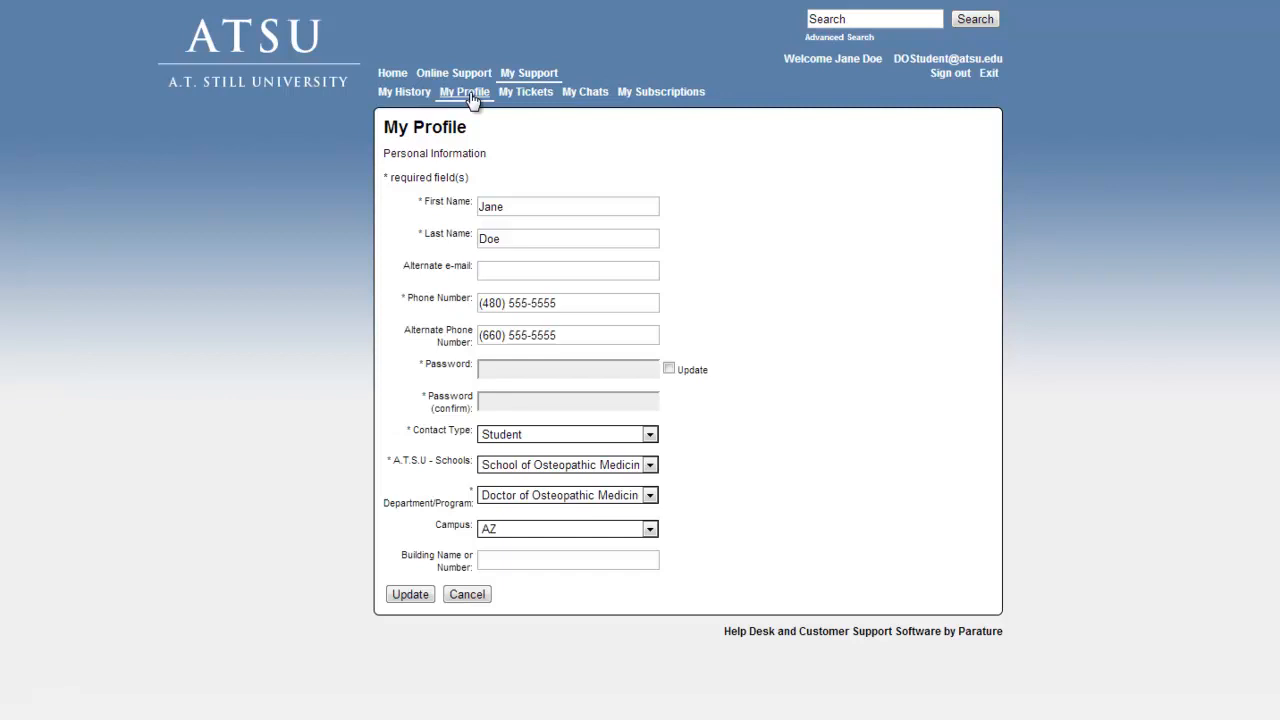
mouse_move(378, 66)
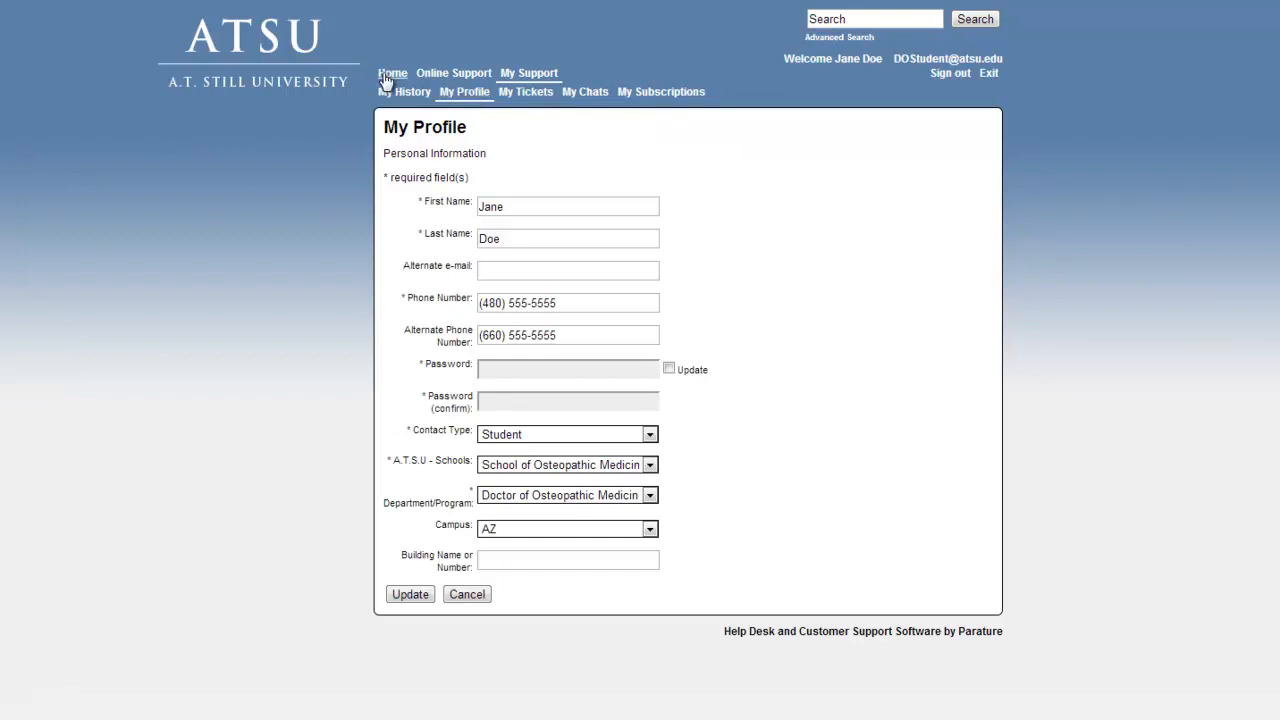
click(392, 72)
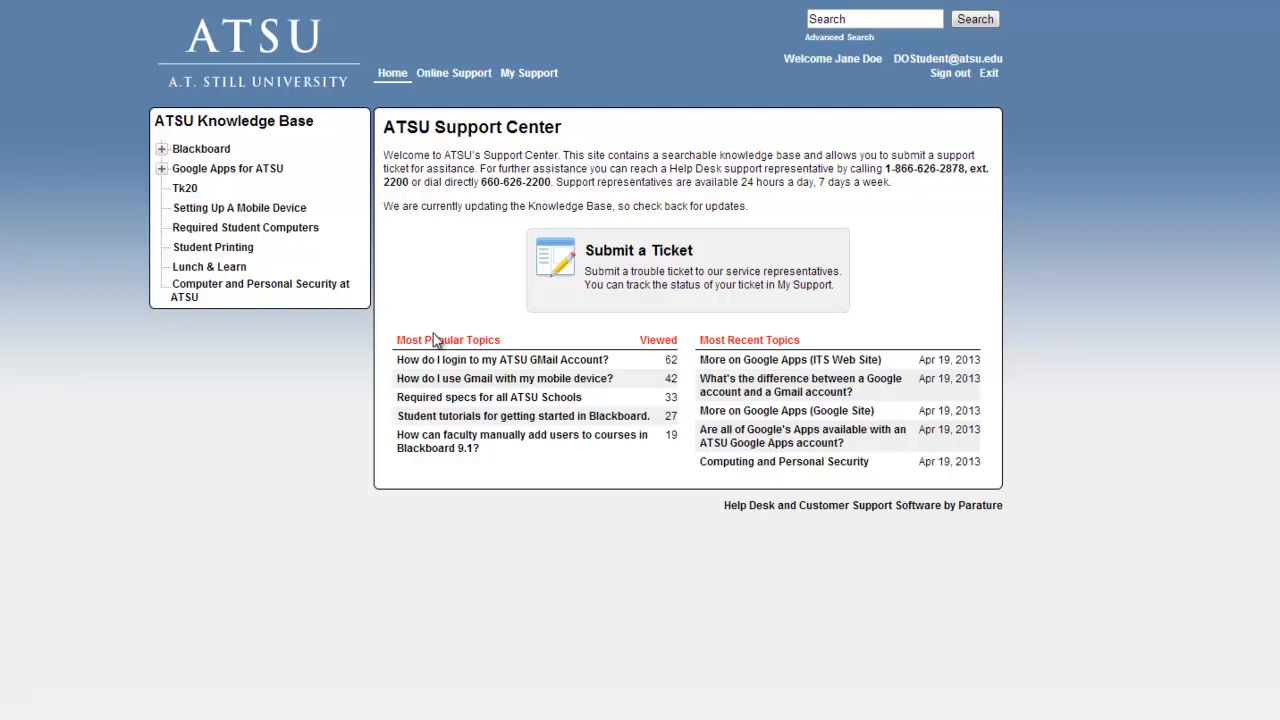
mouse_move(712, 328)
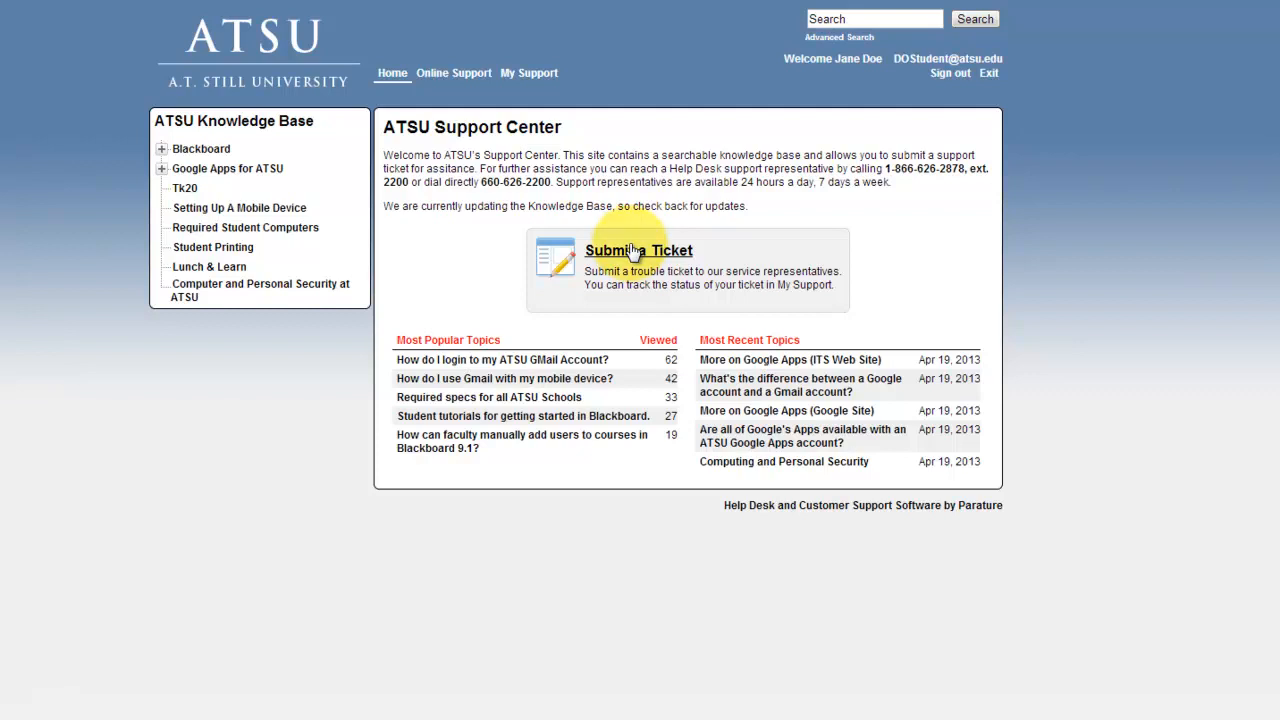
- Choose Submit a Ticket on the ATSU Support Center home page
click(638, 250)
text(Email)
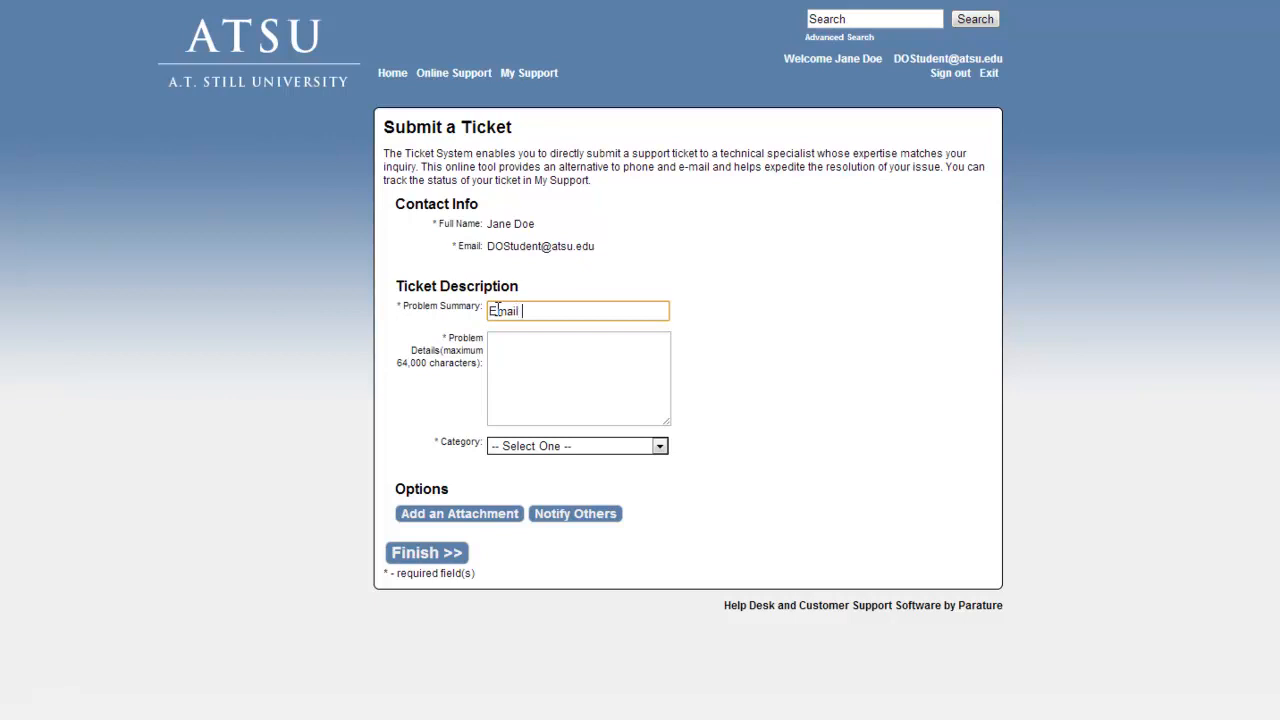
- Submit 'Email Difficulties' about failing to send from ATSU Gmail, categorised E-Mail
text(Difficul)
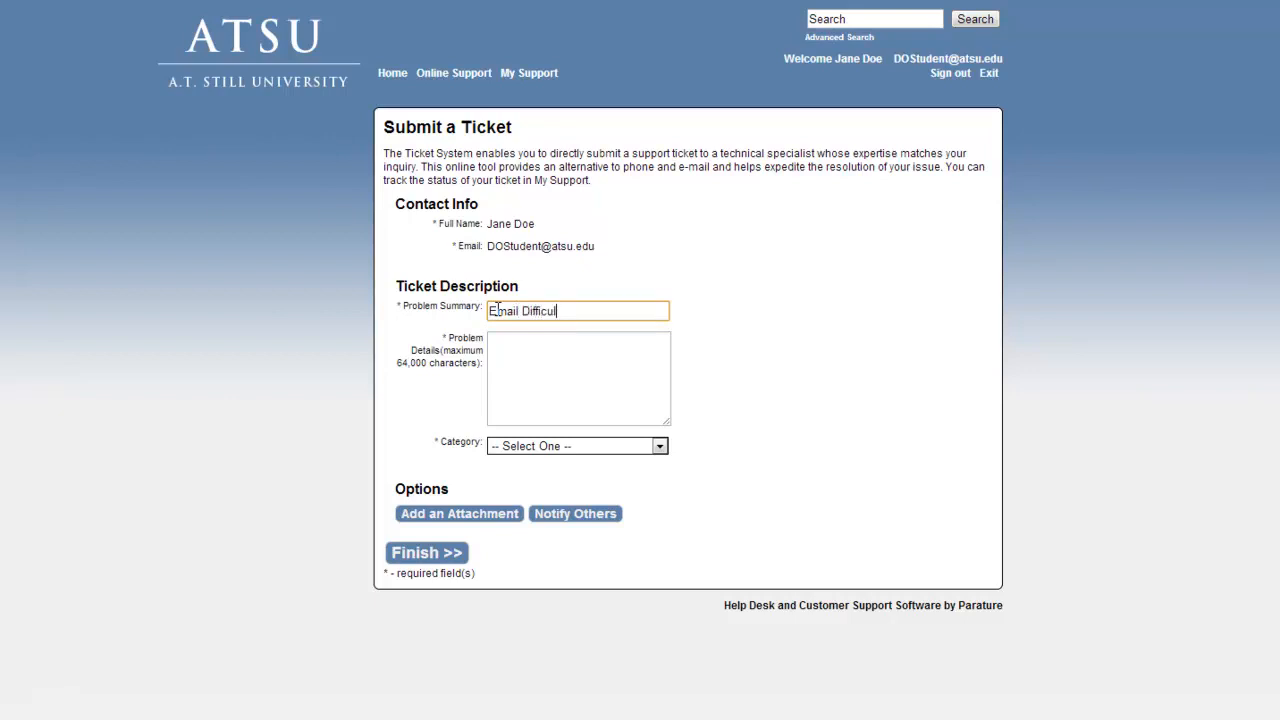
text(ties)
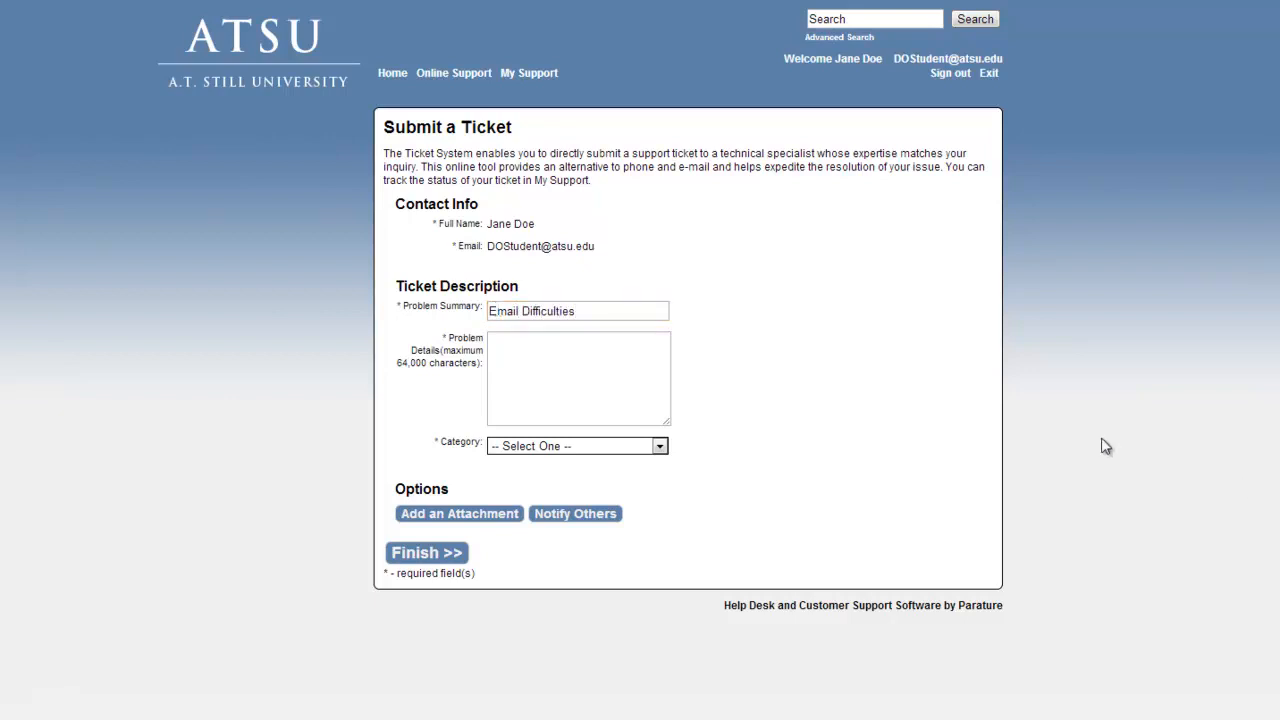
text(I am having difficulties sending email from my ATSU Gmail Account)
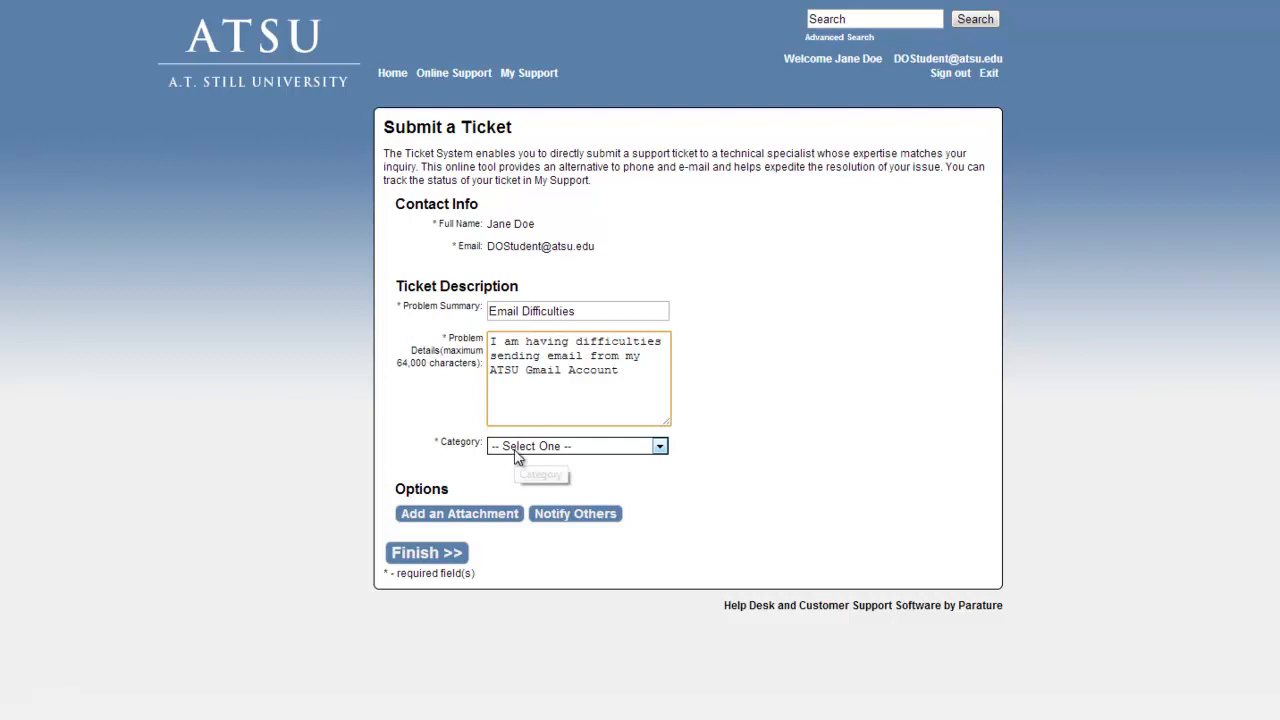
click(659, 445)
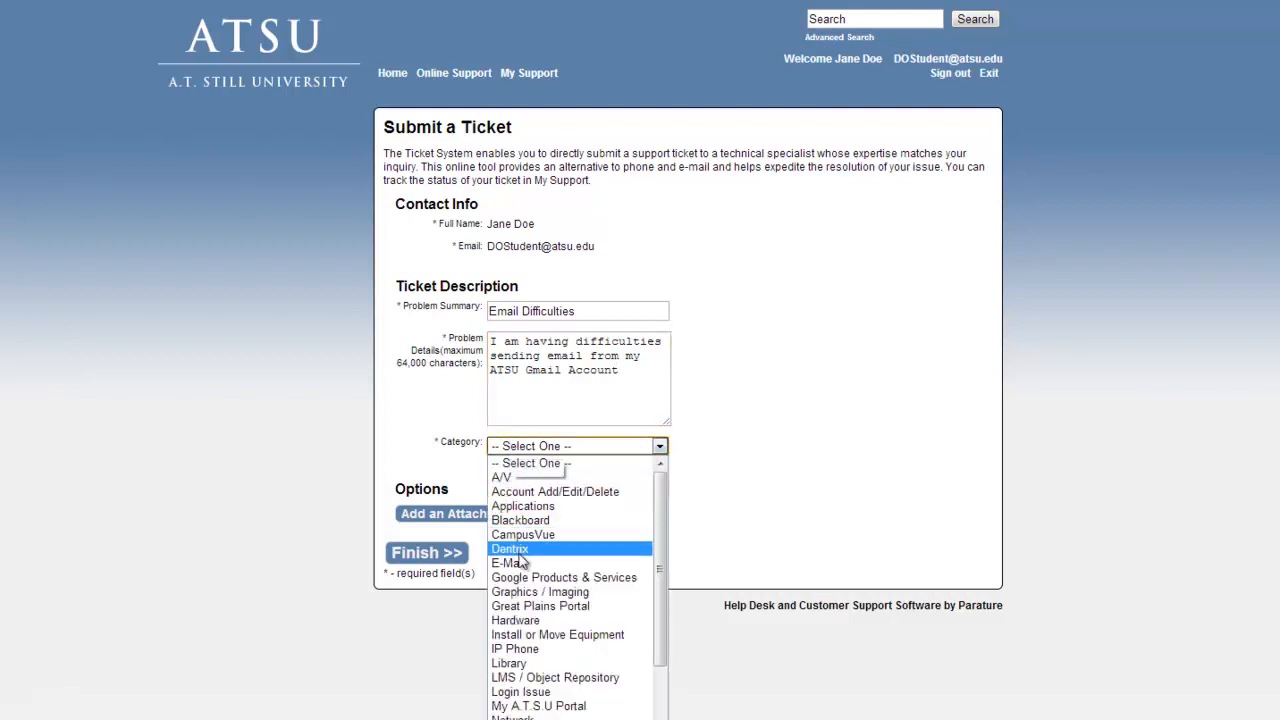
click(507, 562)
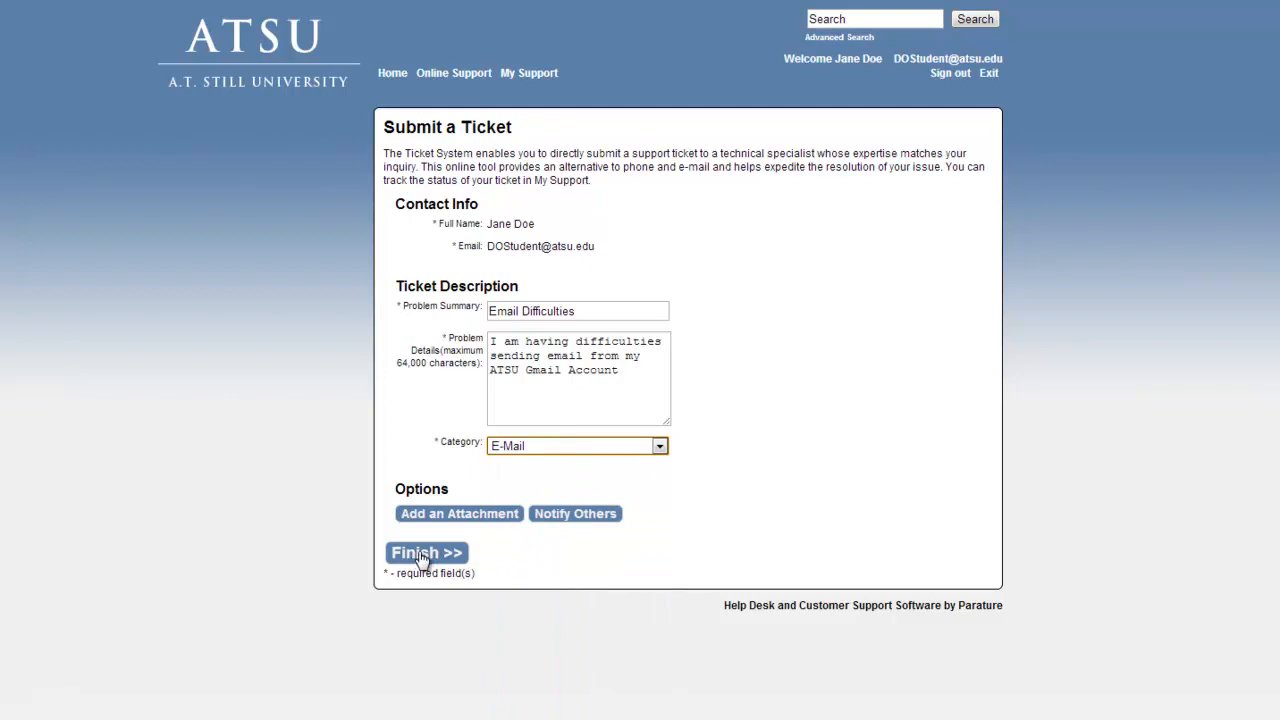
click(426, 552)
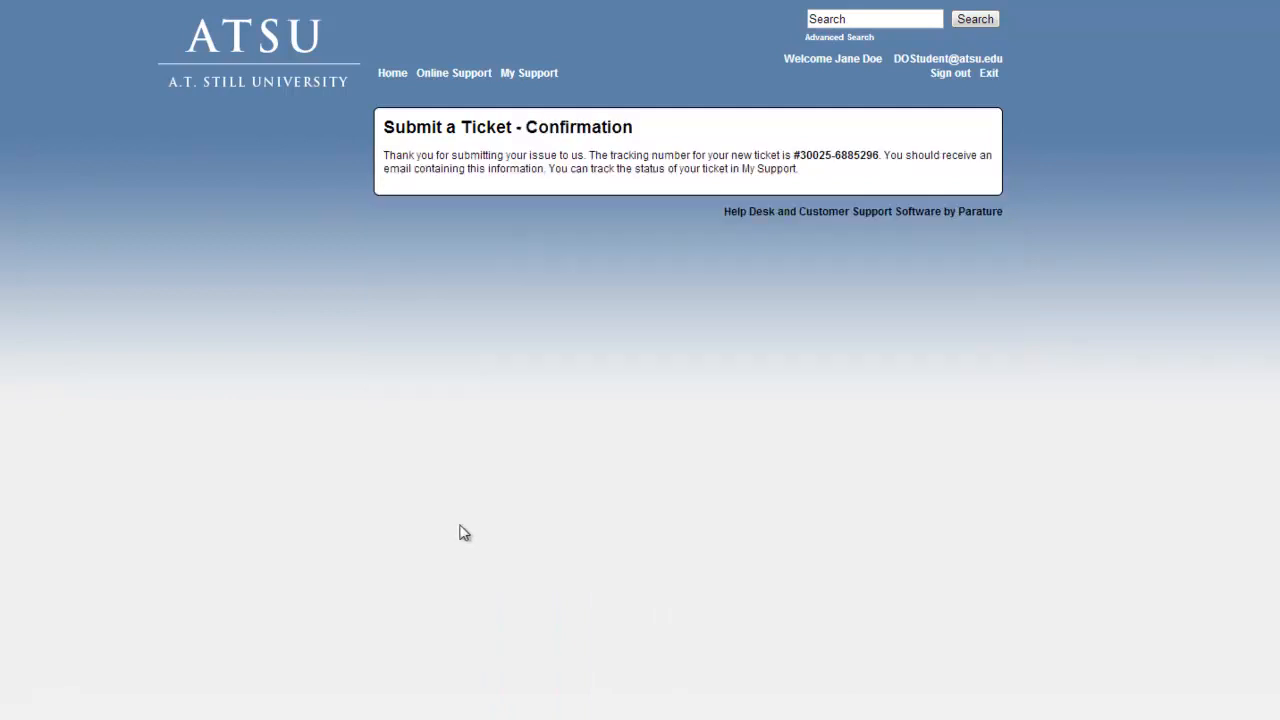
mouse_move(607, 356)
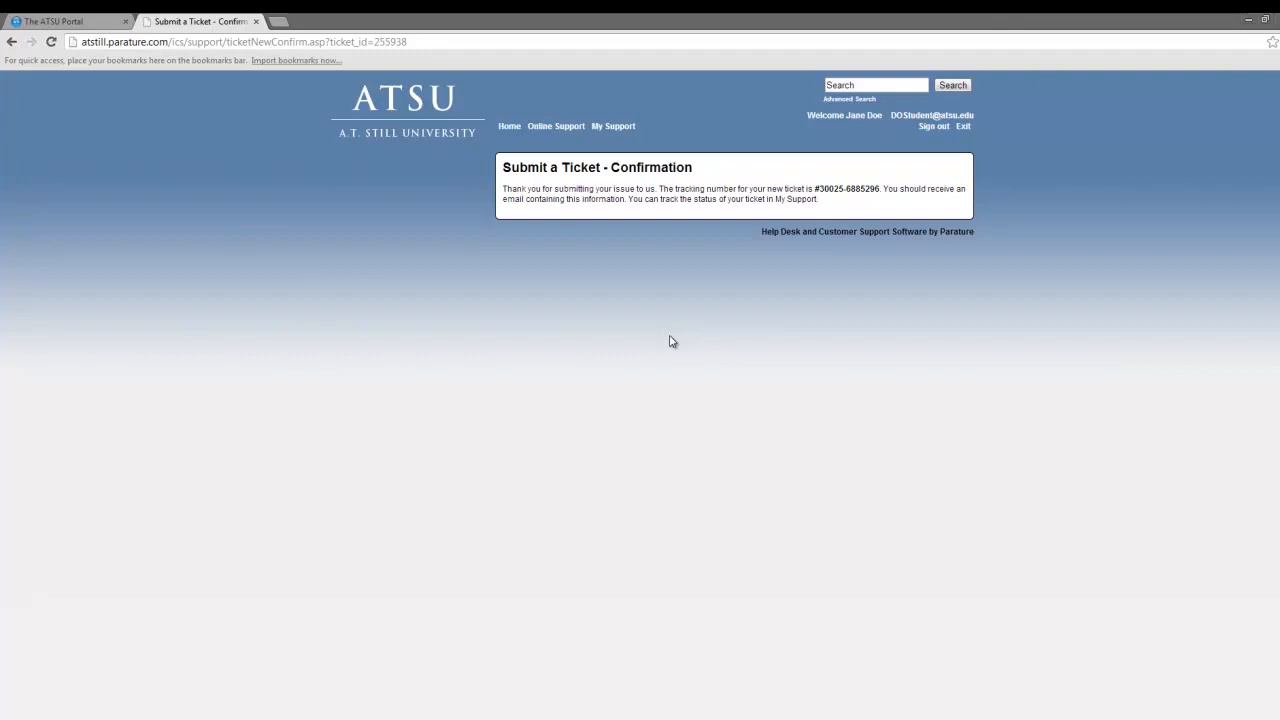
mouse_move(731, 18)
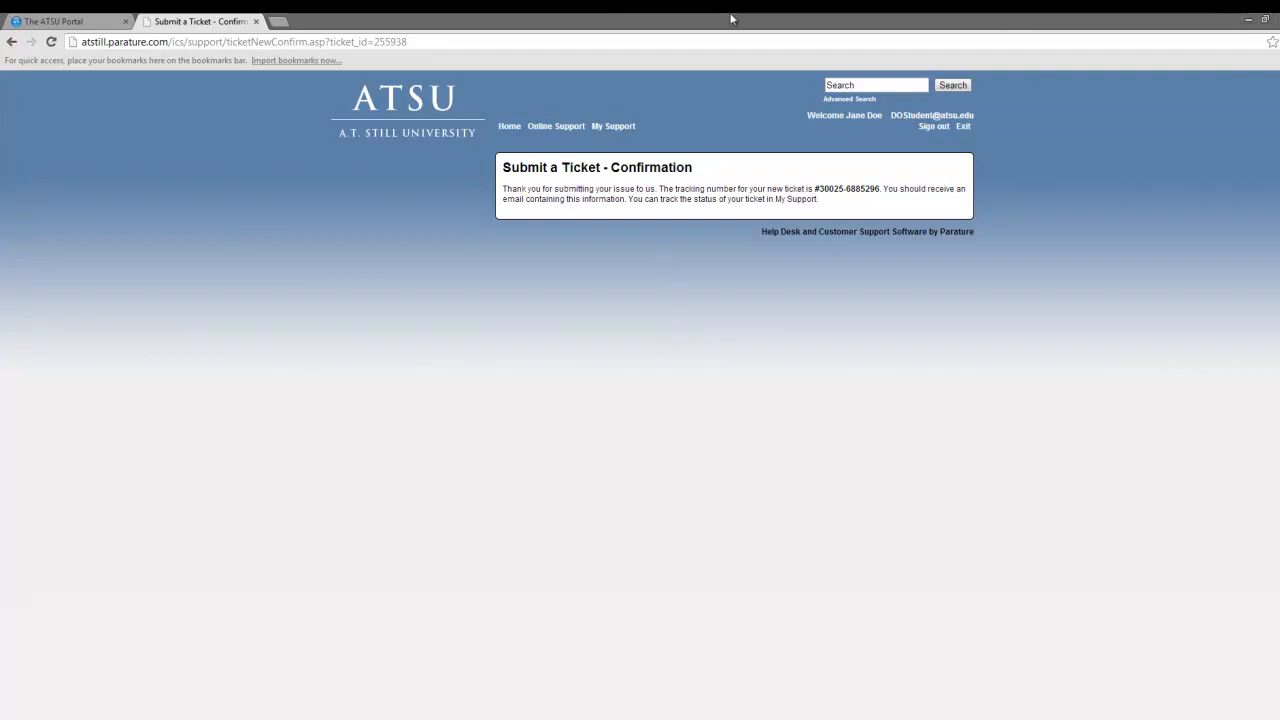